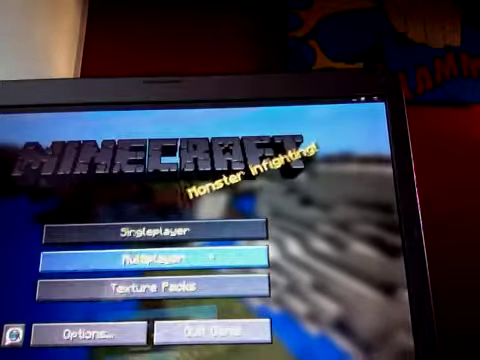
Open Options from the title screen, then the Controls key binding settings
click(88, 331)
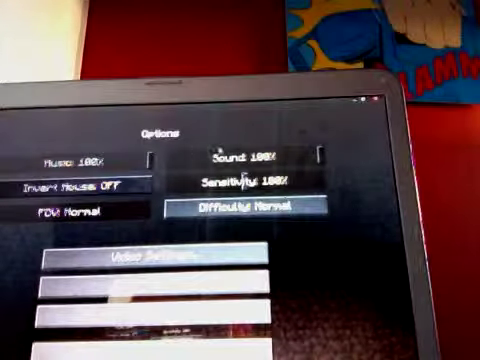
click(74, 185)
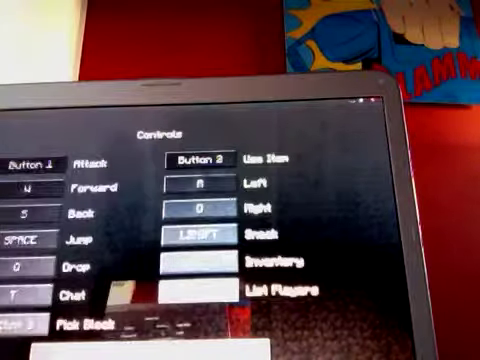
Put the Left movement key binding into editing mode, awaiting a new key
click(33, 160)
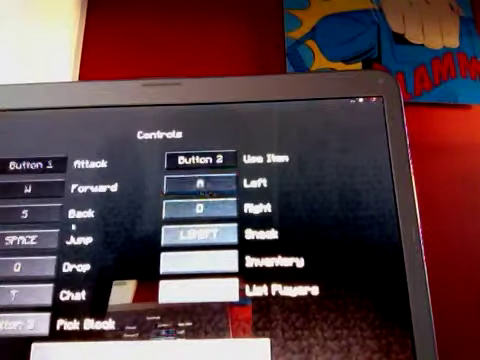
click(195, 186)
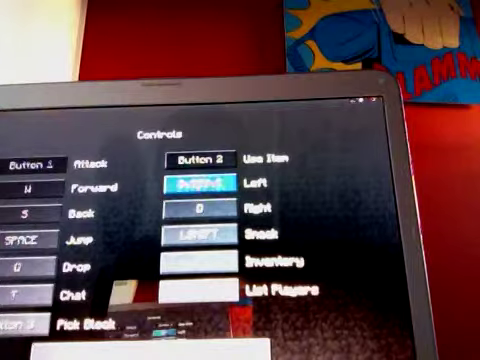